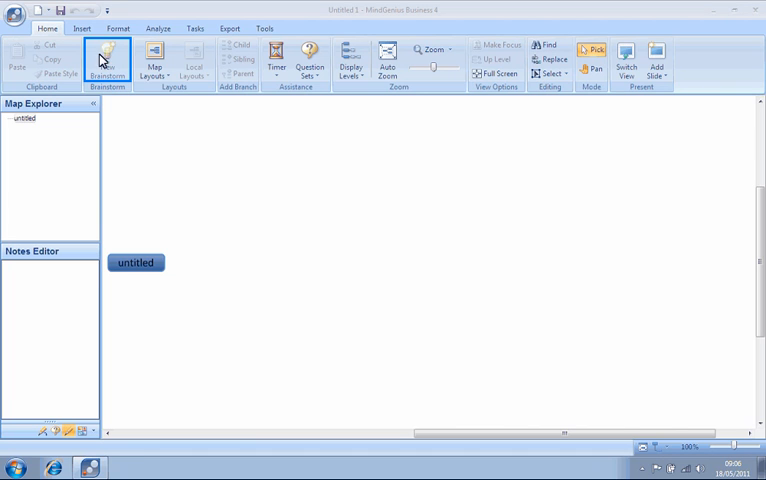
# Create a new brainstorm session titled 'Competition Brainstorm'
pyautogui.click(106, 57)
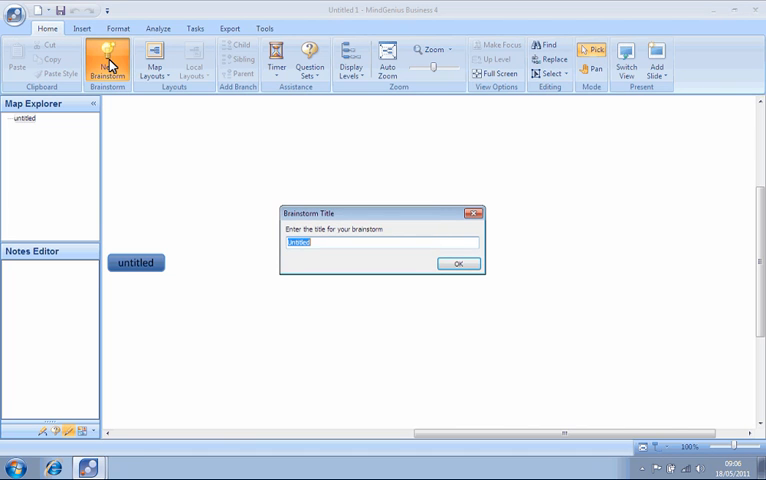
pyautogui.moveTo(214, 175)
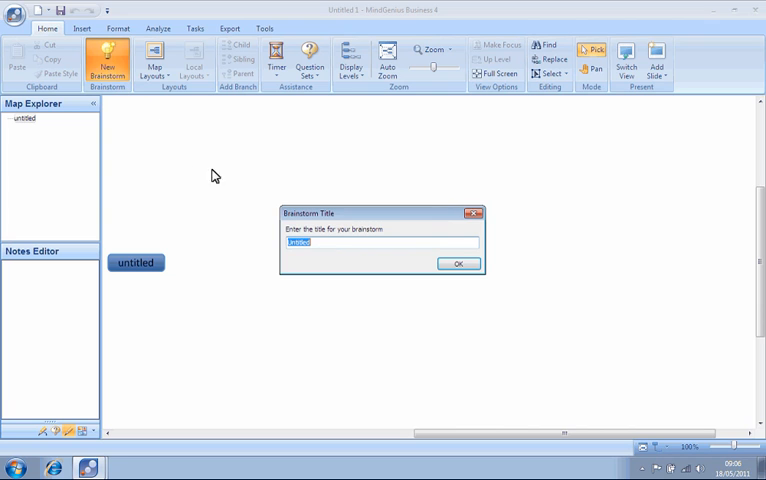
pyautogui.write('Competition Brainstorm')
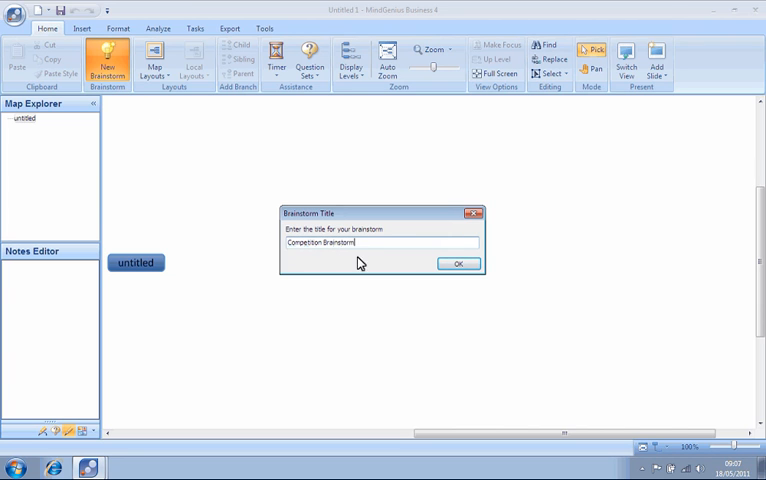
pyautogui.click(458, 263)
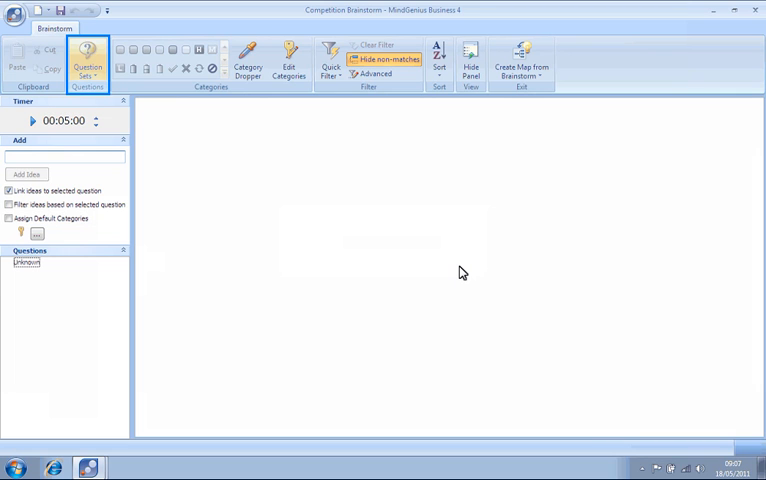
pyautogui.moveTo(395, 236)
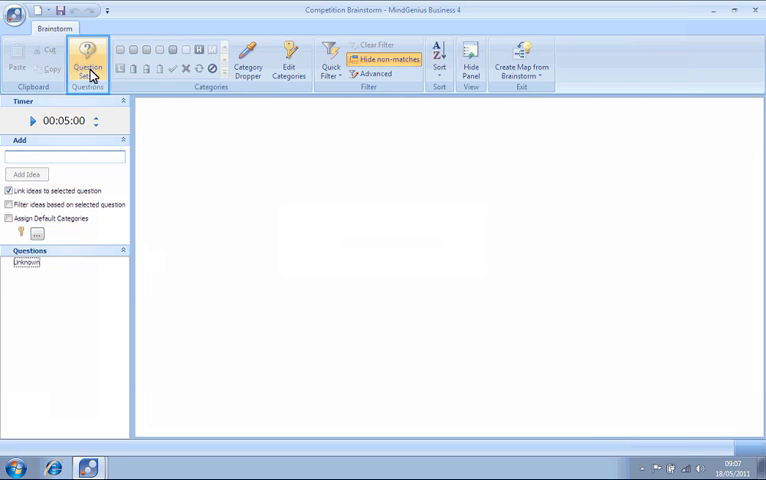
# Load the custom 'Competition' question set with its six questions
pyautogui.click(87, 58)
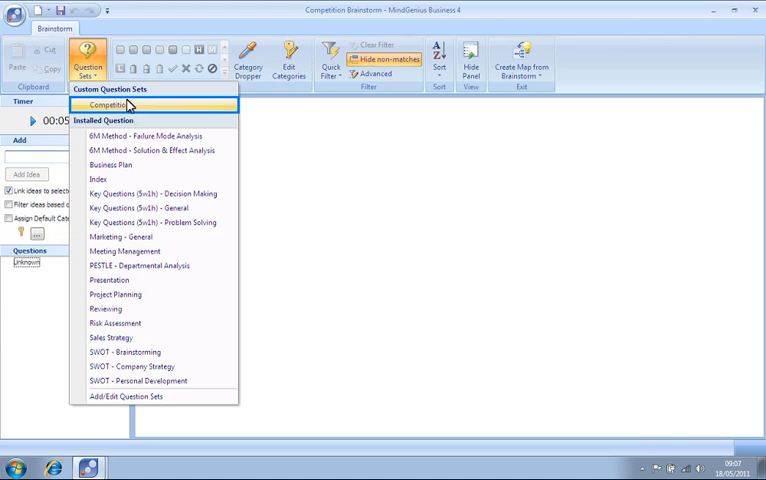
pyautogui.click(130, 105)
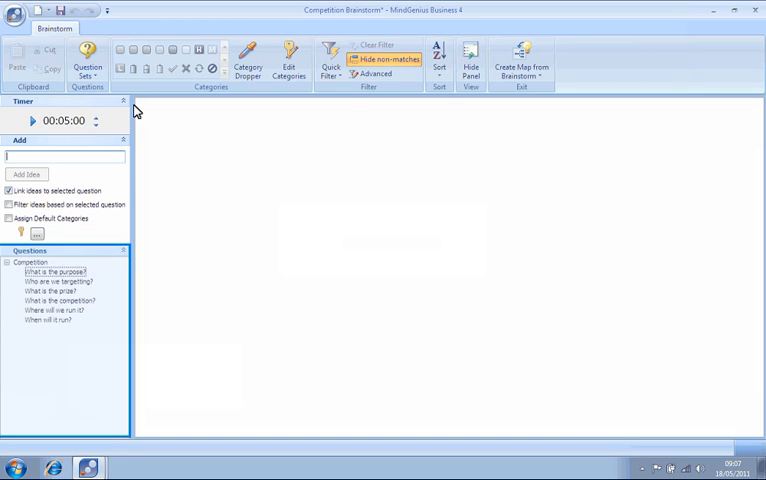
pyautogui.moveTo(122, 143)
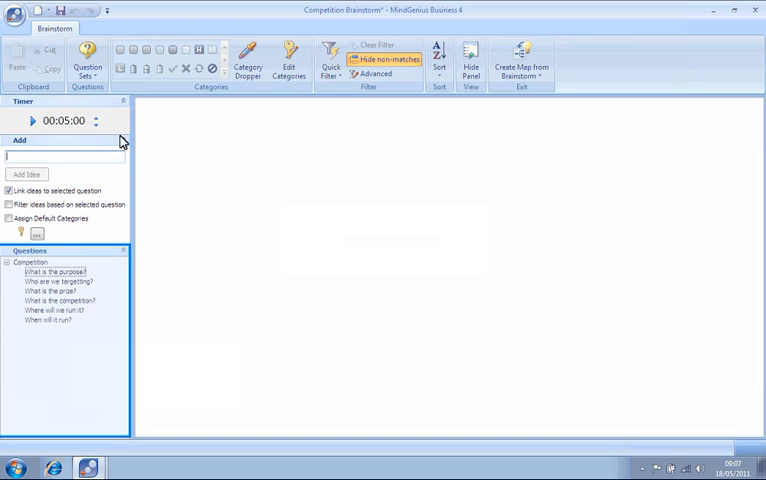
# Add 'Boost Twitter followers' and 'Twitter more international' under 'What is the purpose?', then hide the panel
pyautogui.click(54, 271)
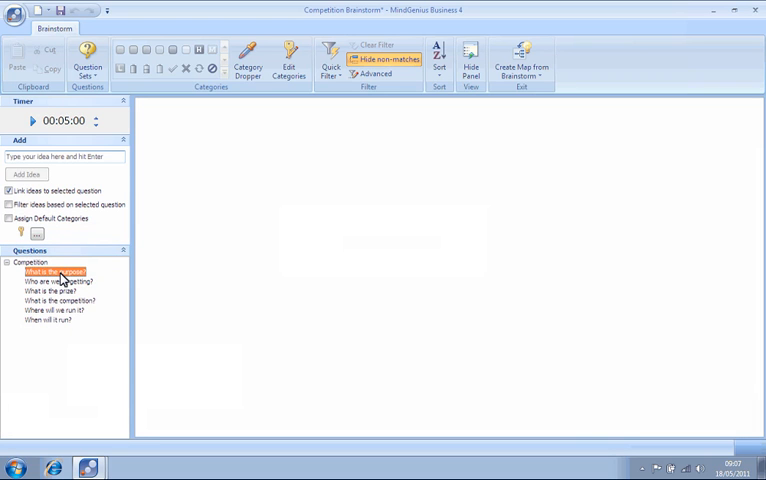
pyautogui.click(65, 156)
pyautogui.write('Boost t')
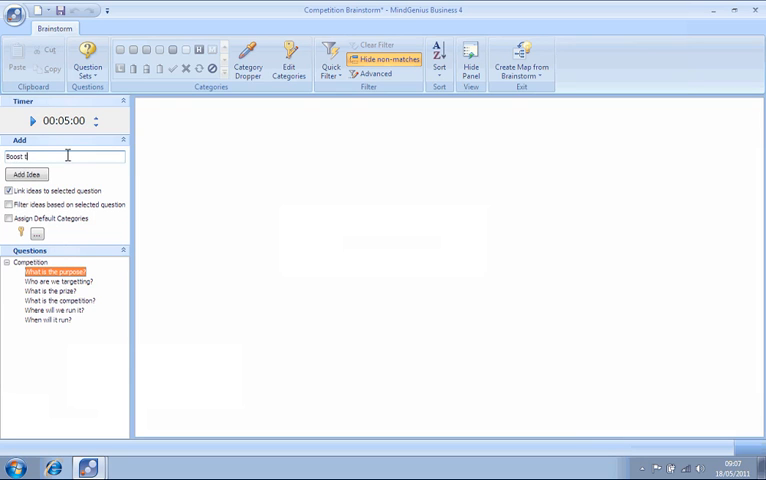
pyautogui.write('Twitter followe')
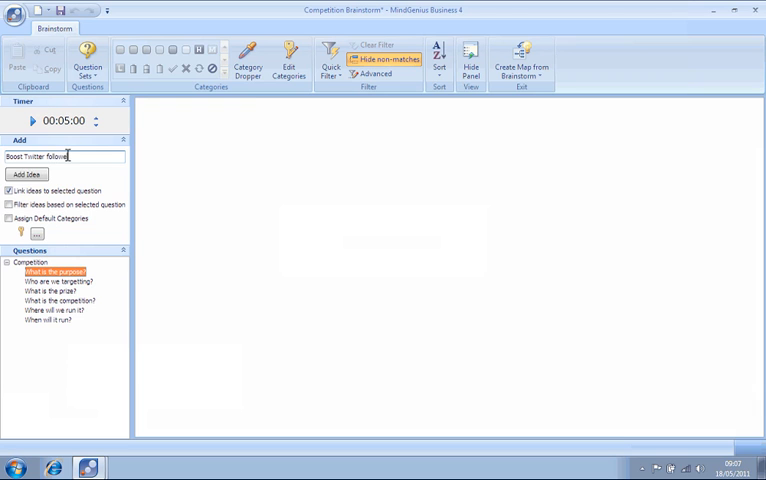
pyautogui.click(26, 173)
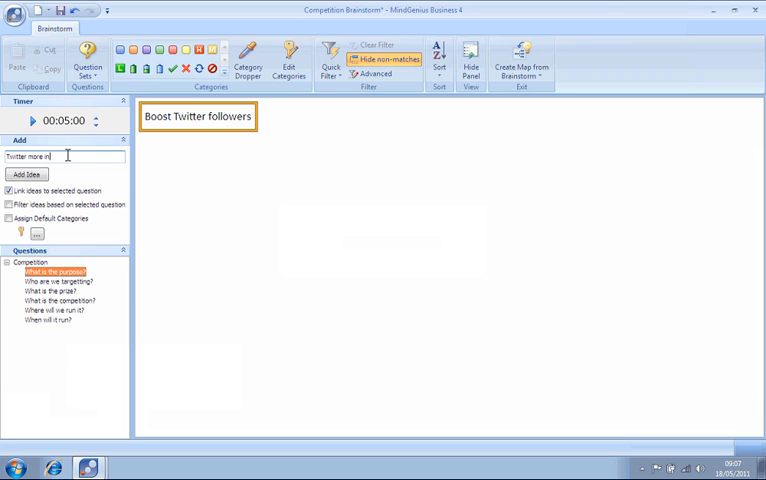
pyautogui.click(26, 174)
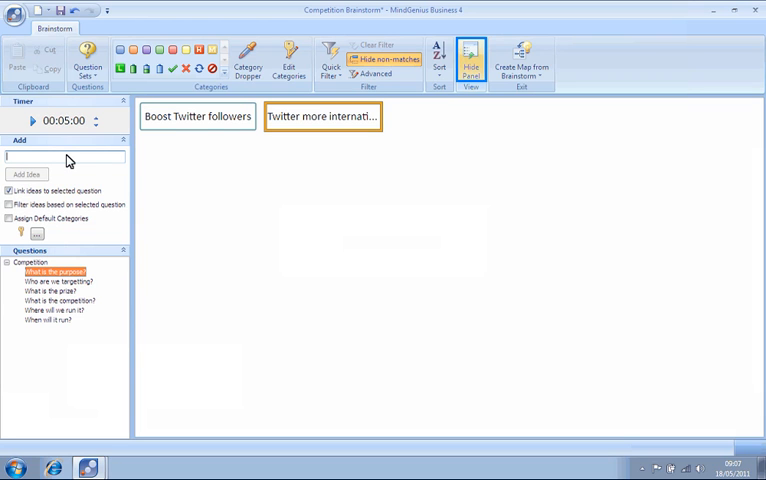
pyautogui.click(470, 60)
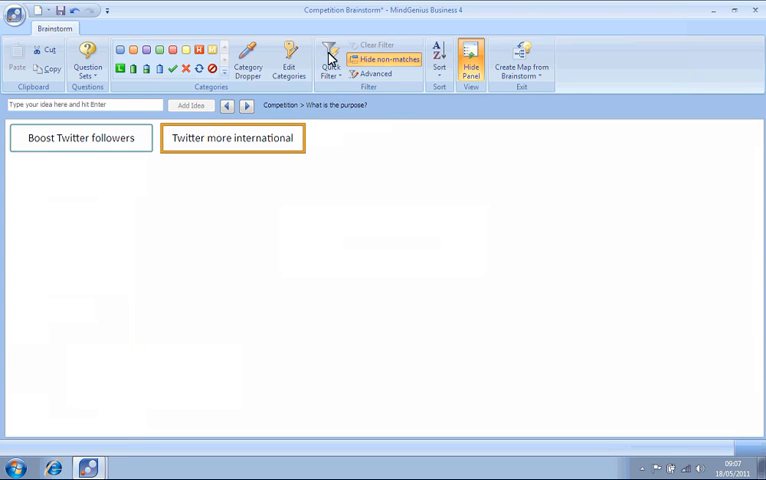
# Minimise the ribbon and add 'Raise awareness of social media' and 'Follow for latest news'
pyautogui.click(107, 11)
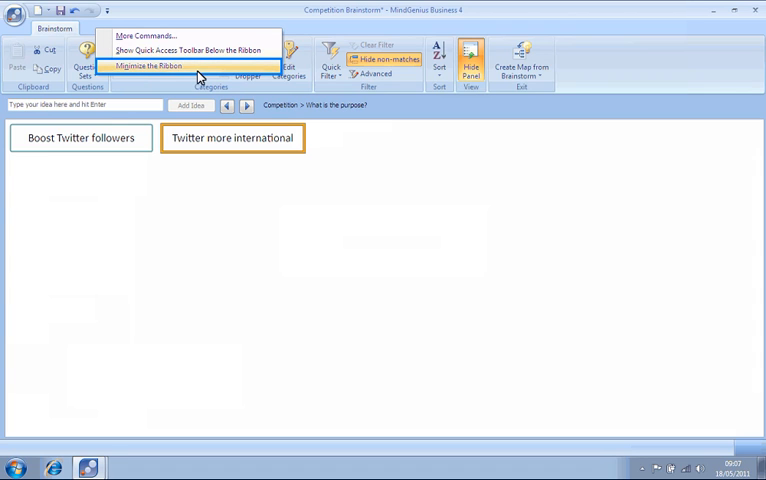
pyautogui.click(146, 65)
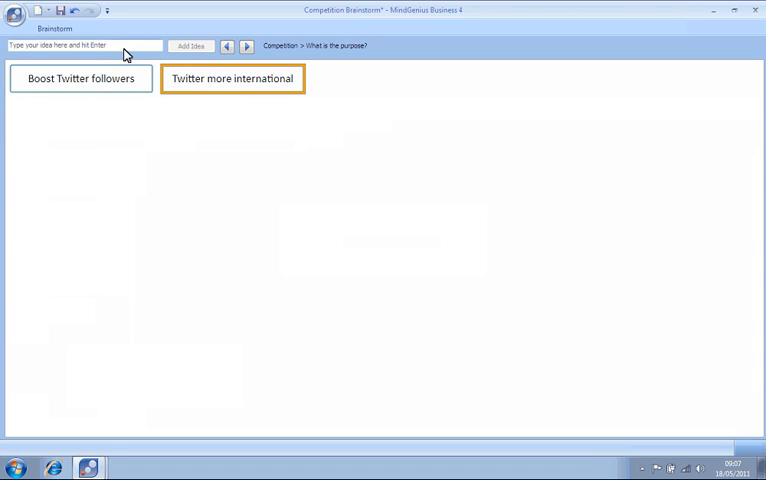
pyautogui.write('Raise awareness of socal')
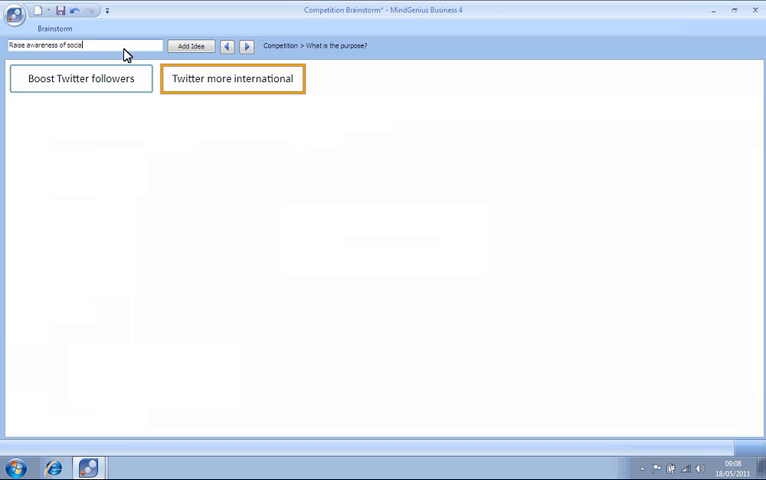
pyautogui.click(190, 46)
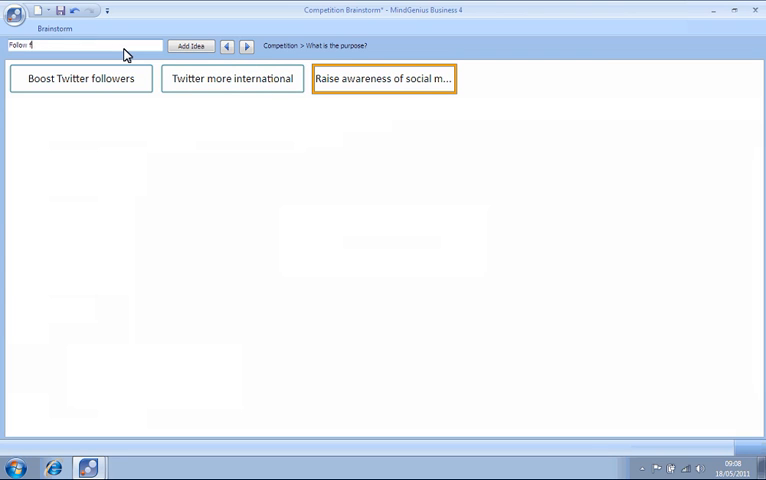
pyautogui.click(190, 46)
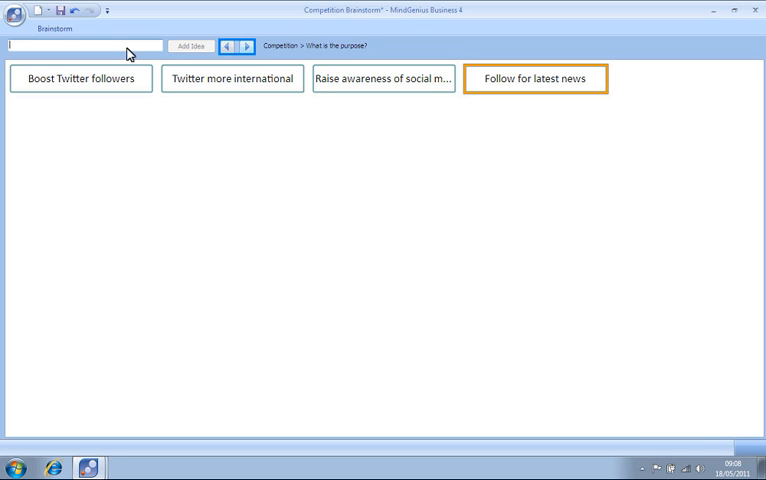
# Under 'Who are we targetting?', add Users, Non-users, People who download and further audience ideas
pyautogui.click(247, 46)
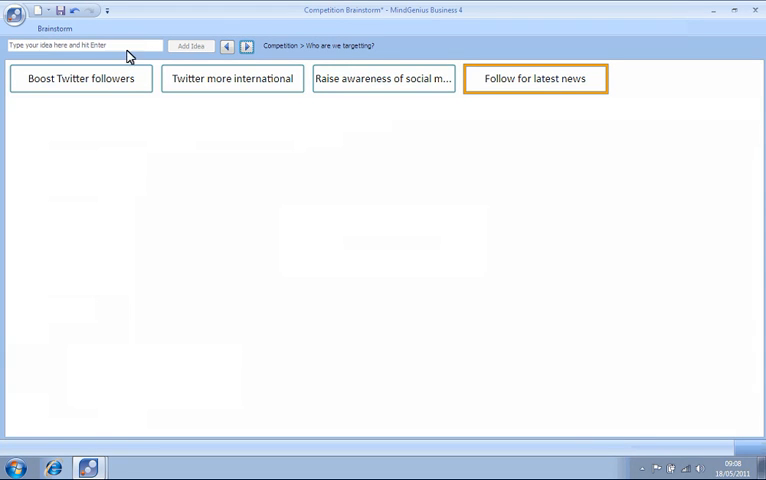
pyautogui.write('Users')
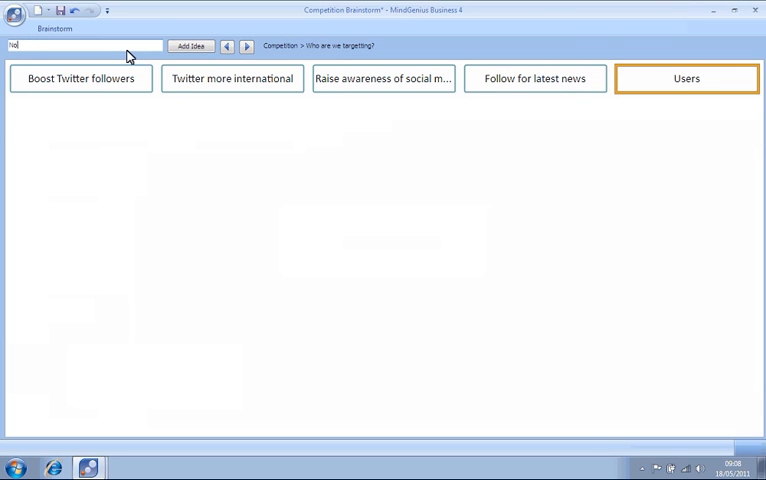
pyautogui.click(191, 46)
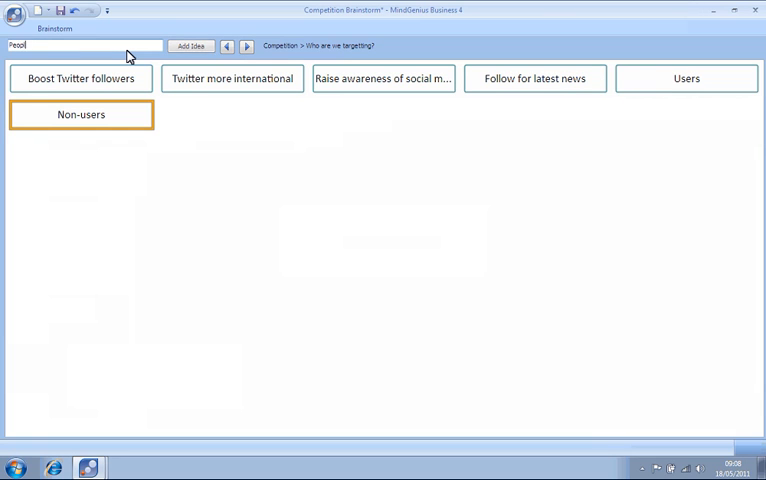
pyautogui.click(191, 46)
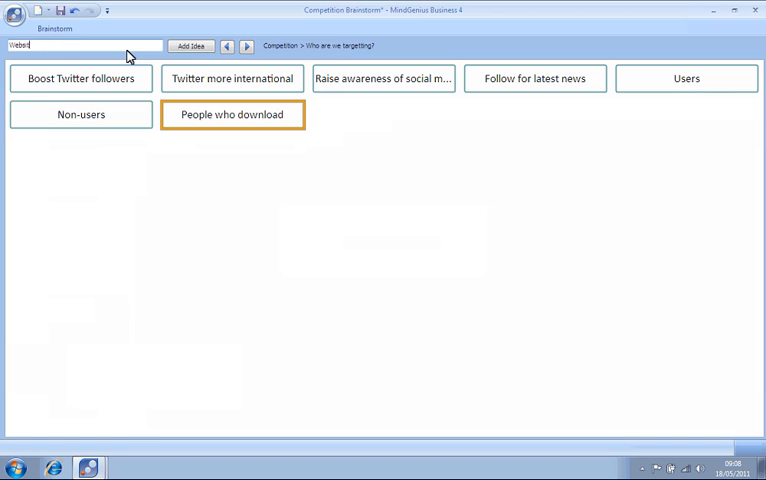
pyautogui.click(191, 46)
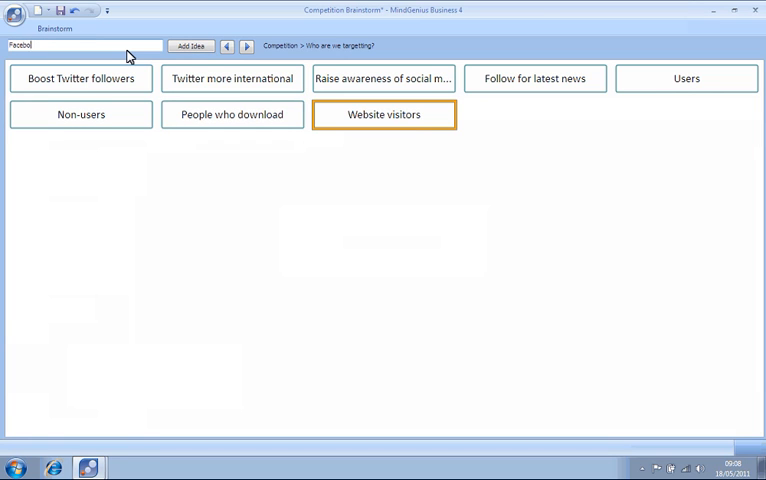
pyautogui.click(191, 46)
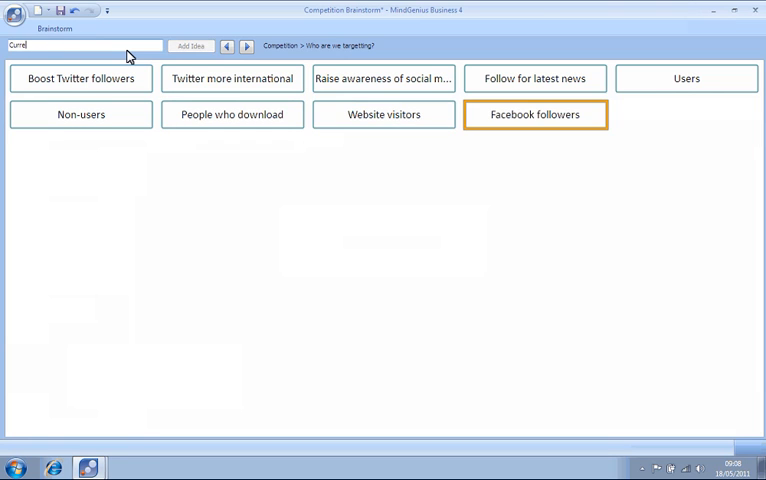
pyautogui.click(191, 46)
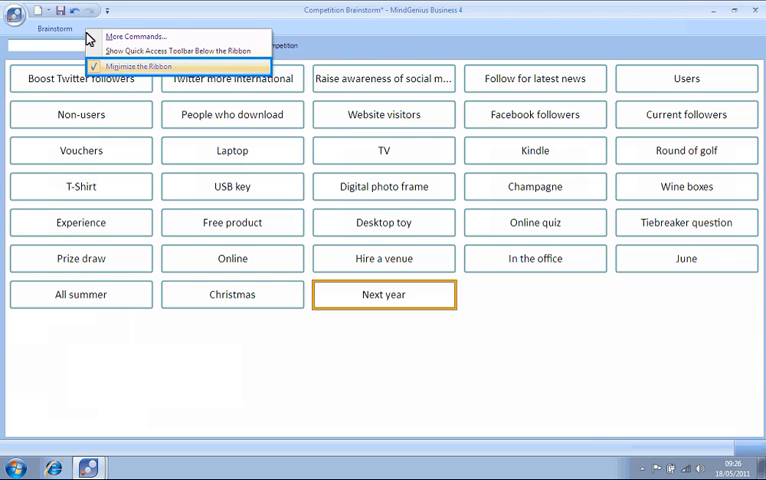
# Restore the ribbon and panel, enable 'Filter ideas based on selected question' and view all Competition ideas
pyautogui.click(143, 66)
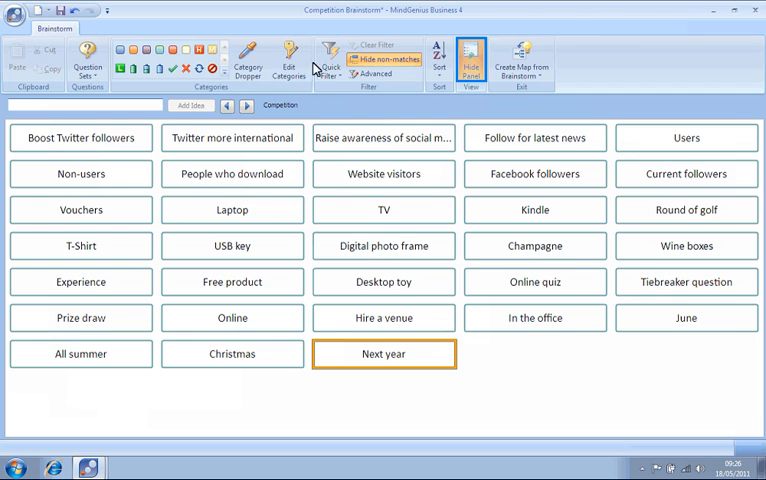
pyautogui.click(471, 58)
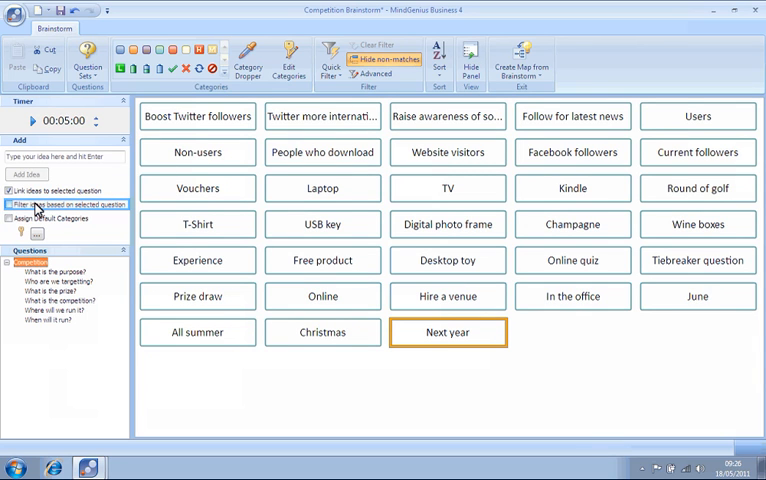
pyautogui.click(52, 272)
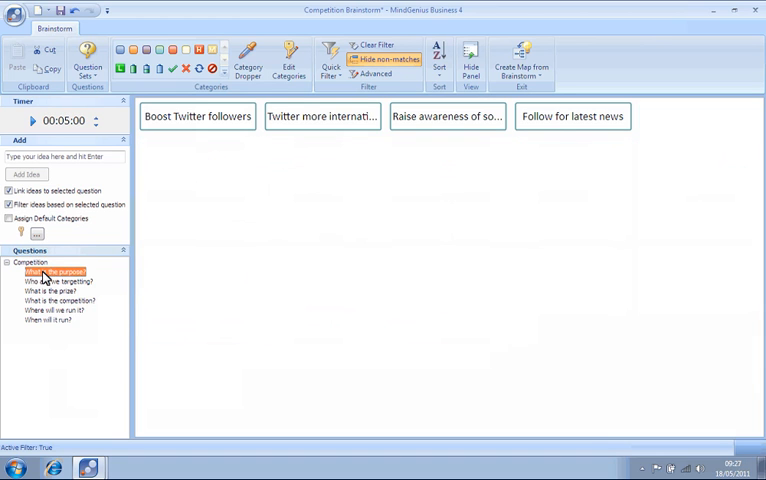
pyautogui.click(55, 281)
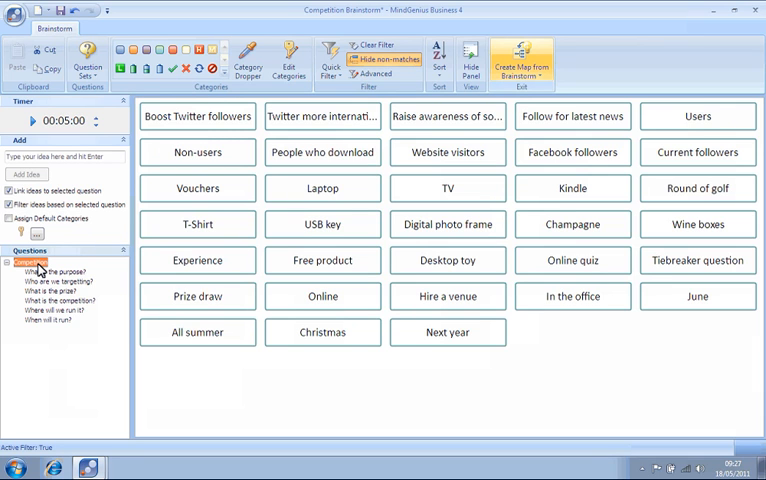
pyautogui.click(330, 60)
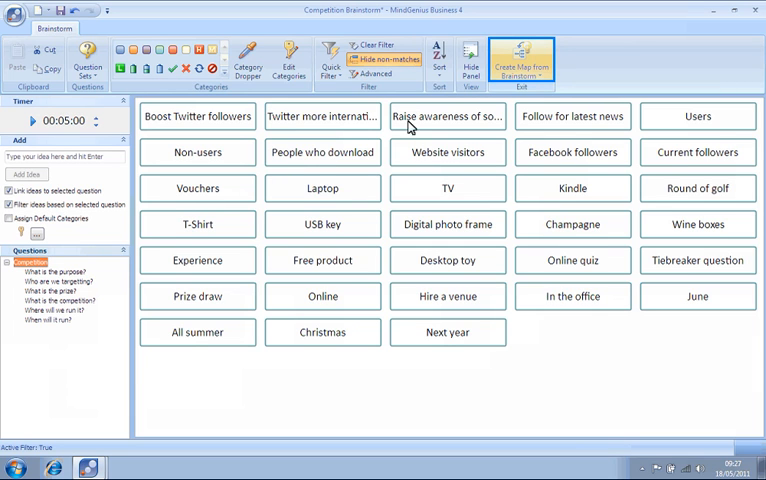
# Build a question-centric map and save it as 'Competition Brainstorm - by Question'
pyautogui.click(522, 58)
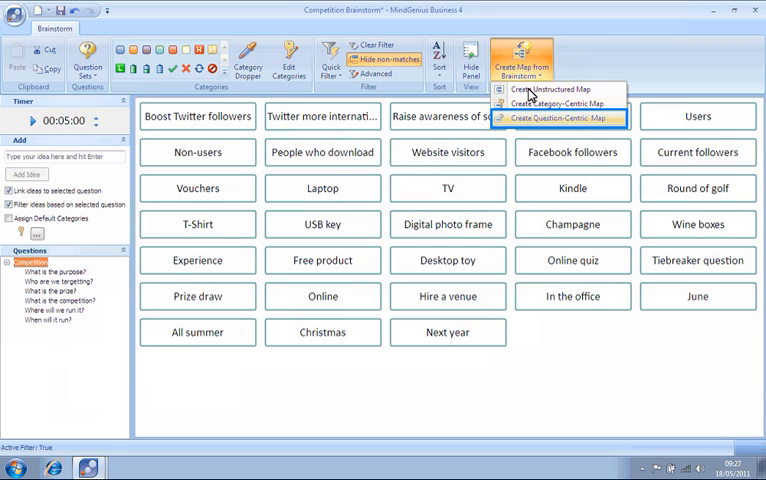
pyautogui.click(560, 118)
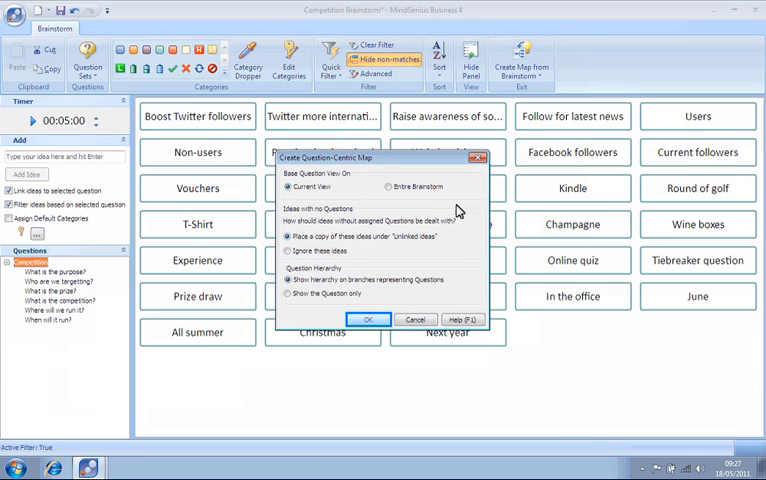
pyautogui.click(369, 319)
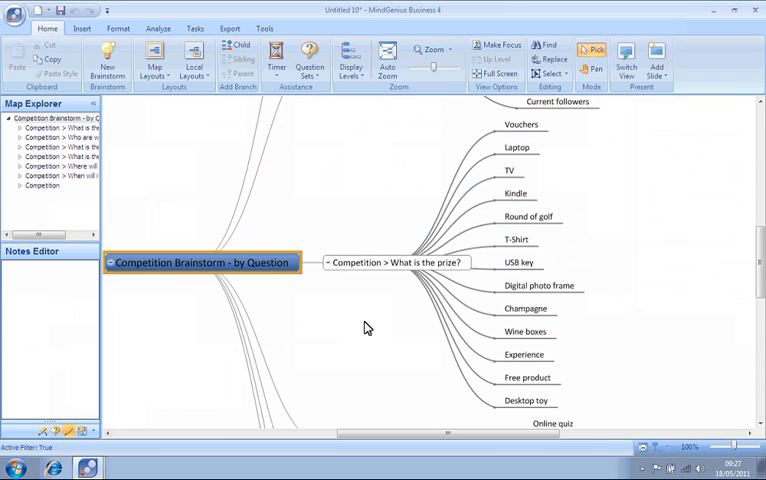
pyautogui.moveTo(360, 212)
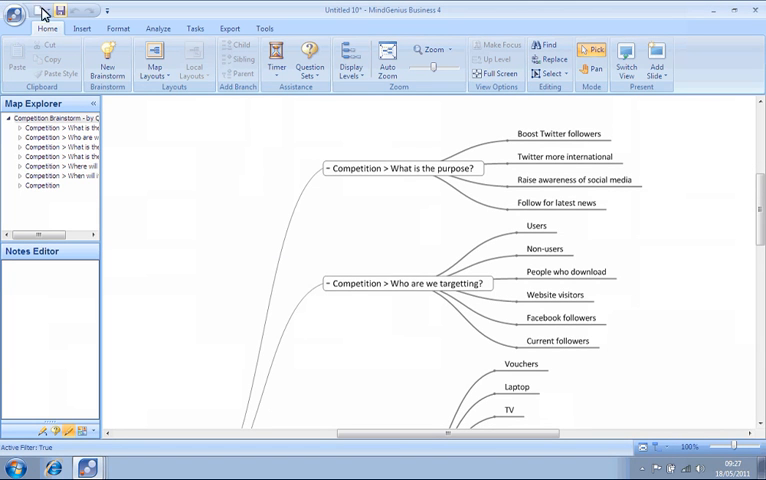
pyautogui.click(60, 10)
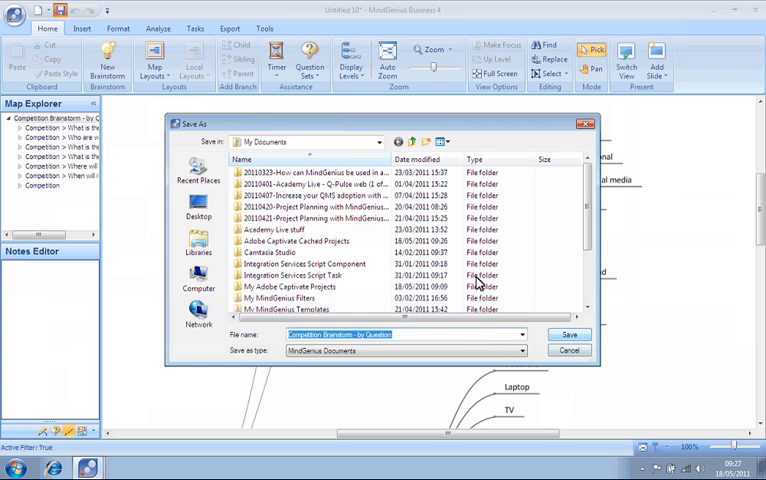
pyautogui.click(568, 334)
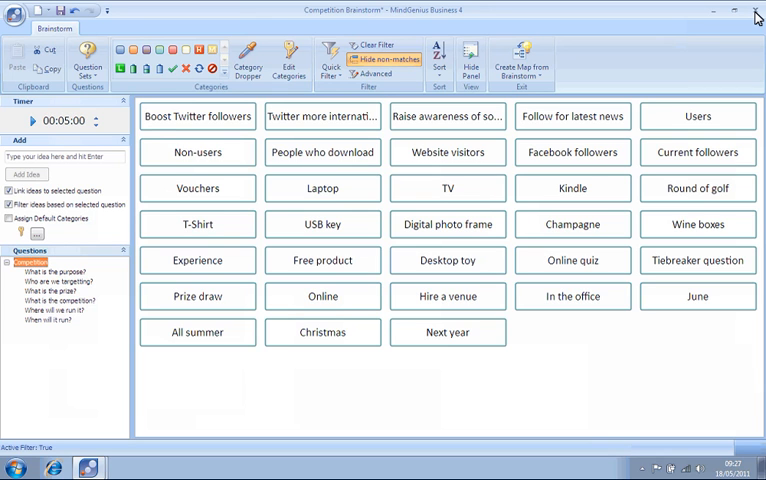
# Filter to 'What is the prize?' and tag all 13 prize ideas H, M or L cost with Category Dropper
pyautogui.click(60, 291)
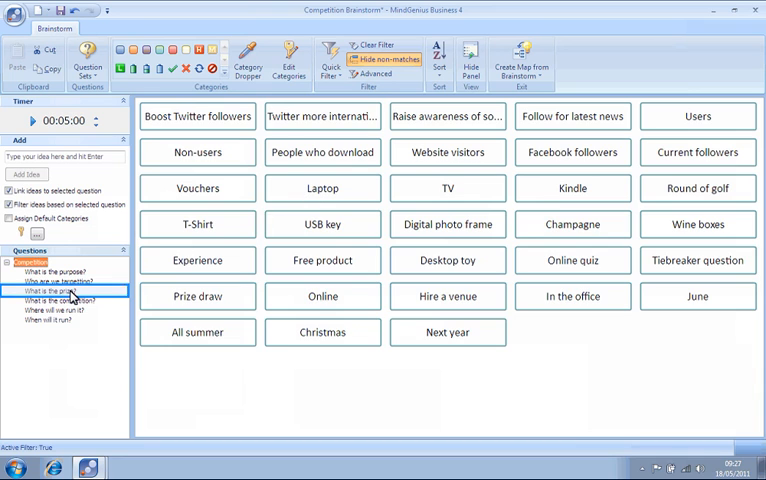
pyautogui.click(50, 291)
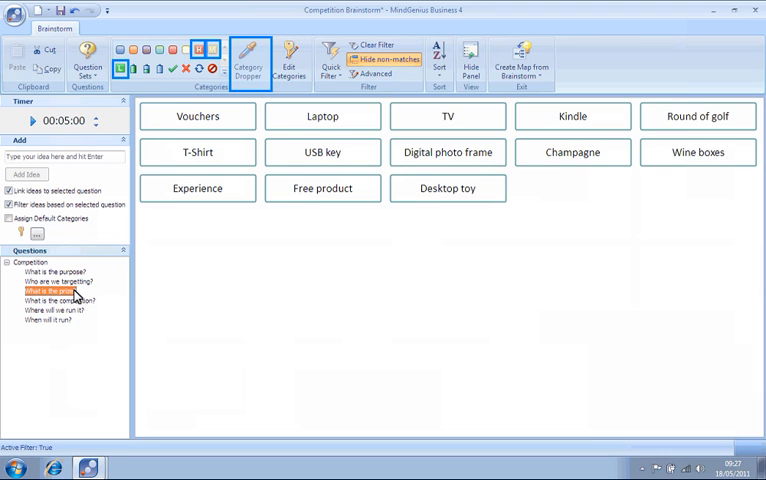
pyautogui.click(248, 58)
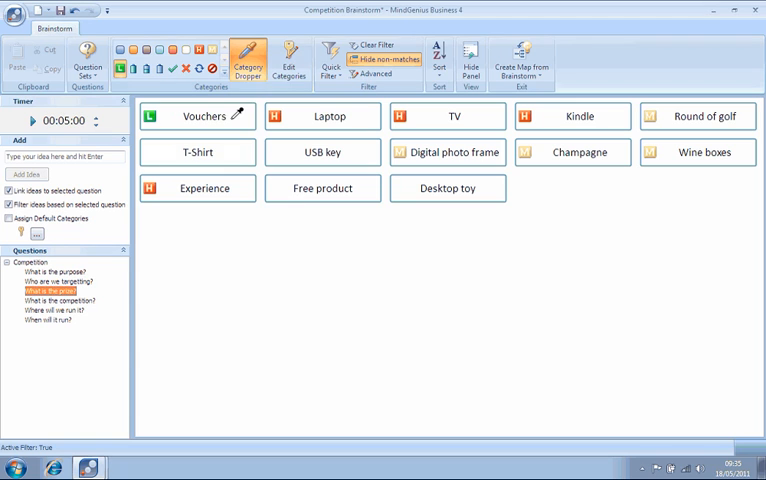
pyautogui.click(197, 152)
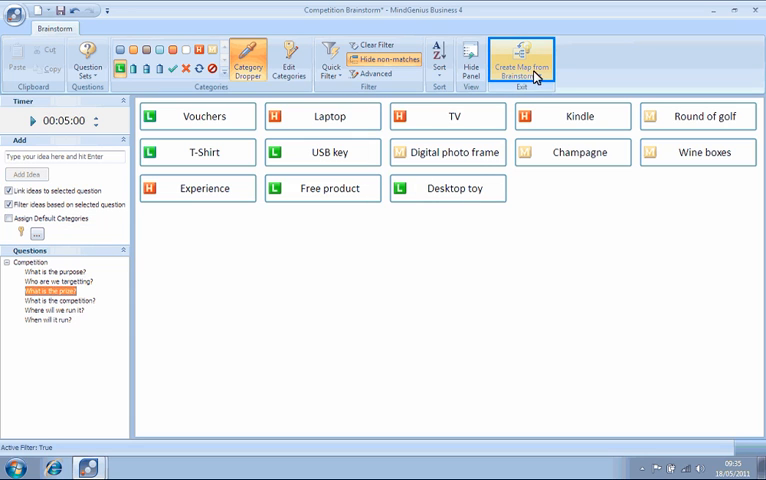
# Build a category-centric map grouping prizes under Cost into High, Medium and Low
pyautogui.click(523, 60)
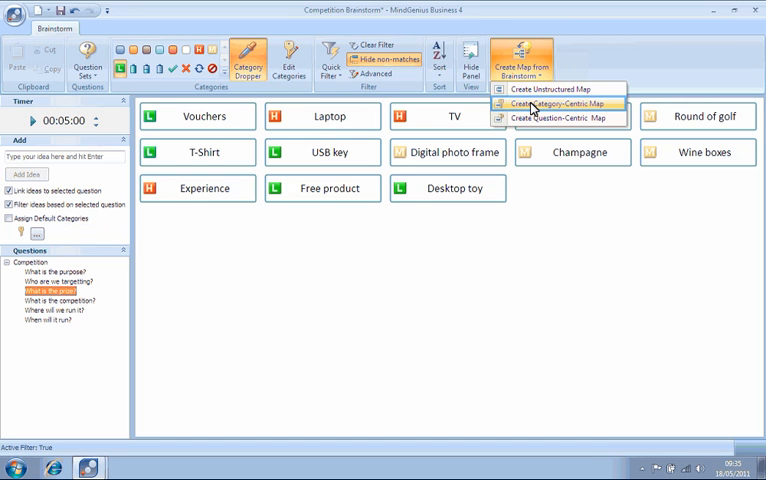
pyautogui.click(556, 105)
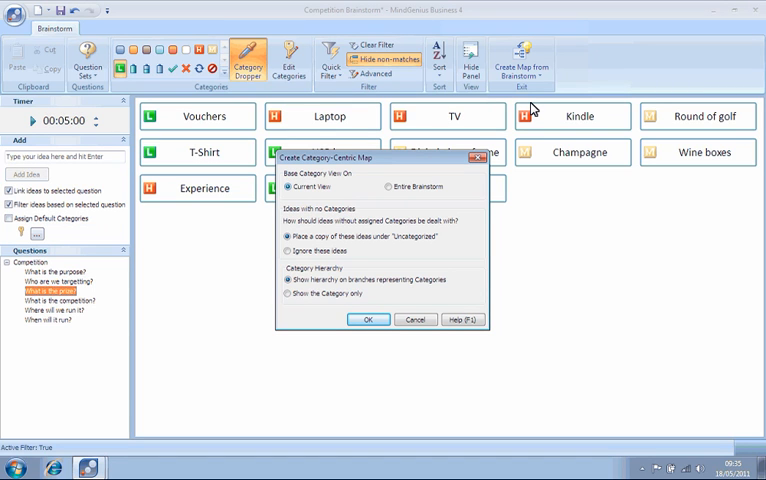
pyautogui.click(291, 186)
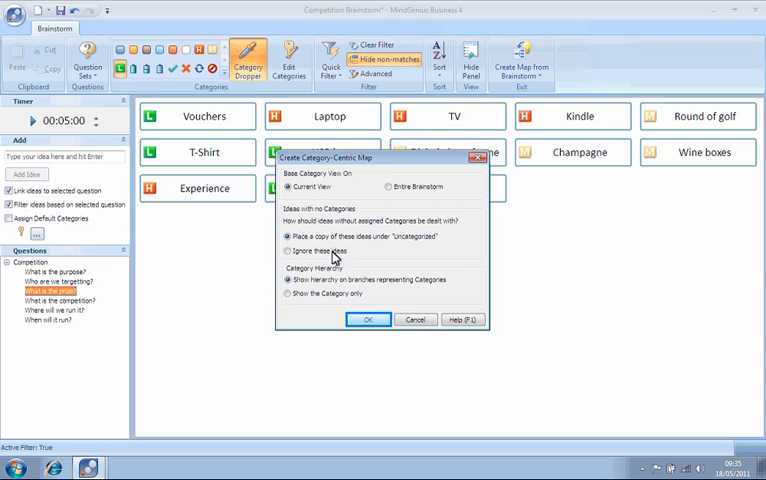
pyautogui.click(369, 319)
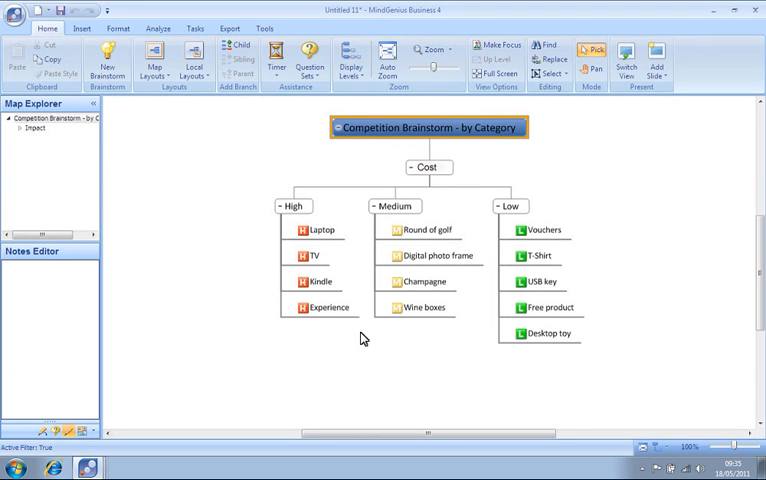
pyautogui.moveTo(338, 382)
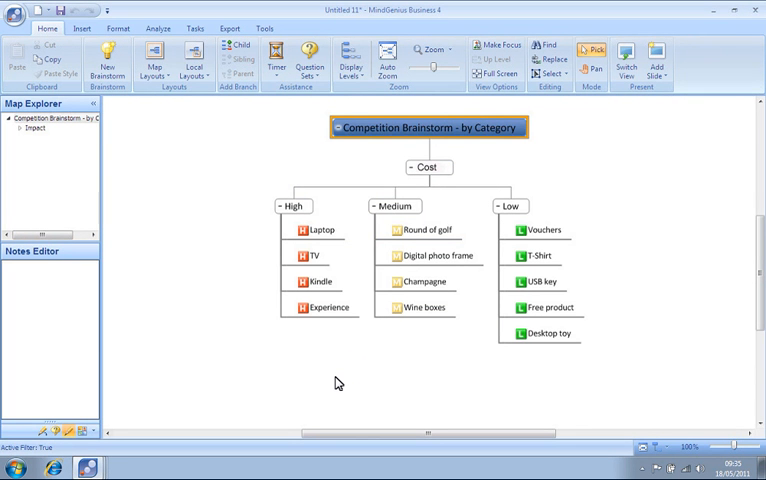